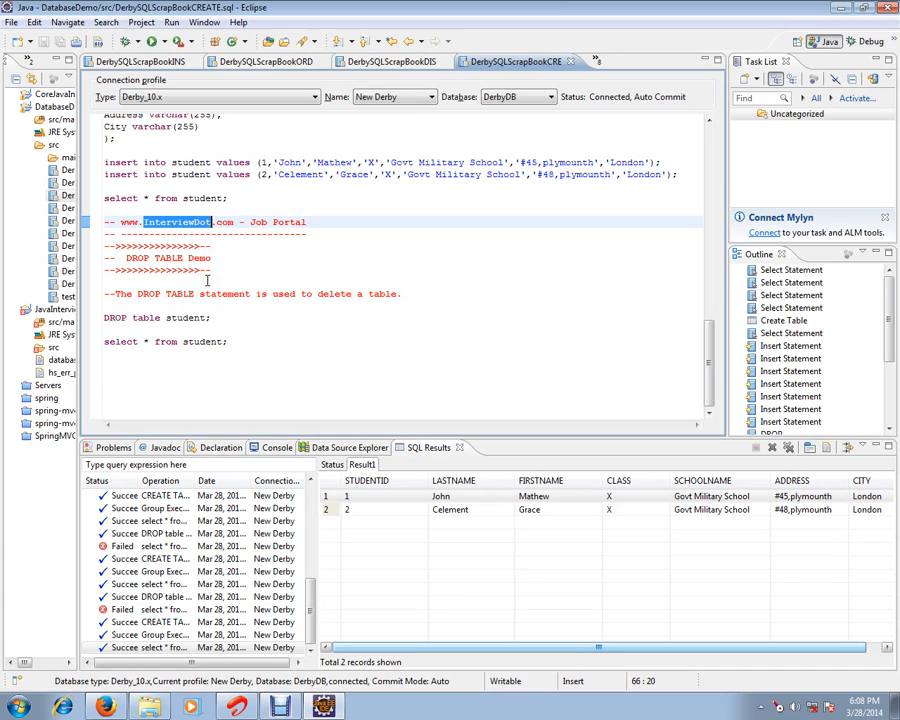
pyautogui.moveTo(227, 278)
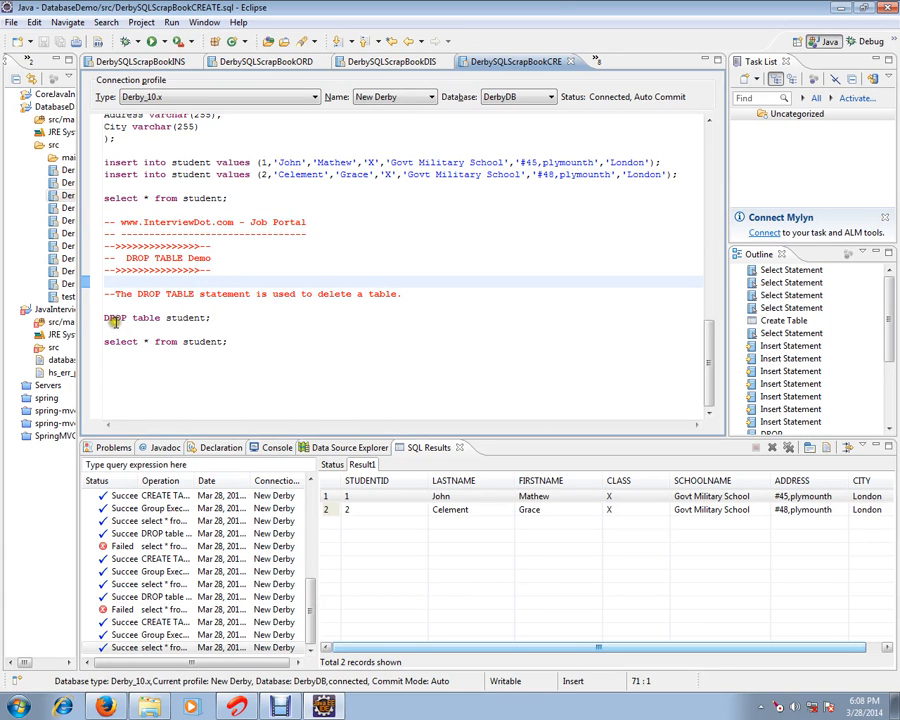
# Highlight the DROP TABLE keywords and the table name 'student' in the SQL scrapbook
pyautogui.doubleClick(163, 294)
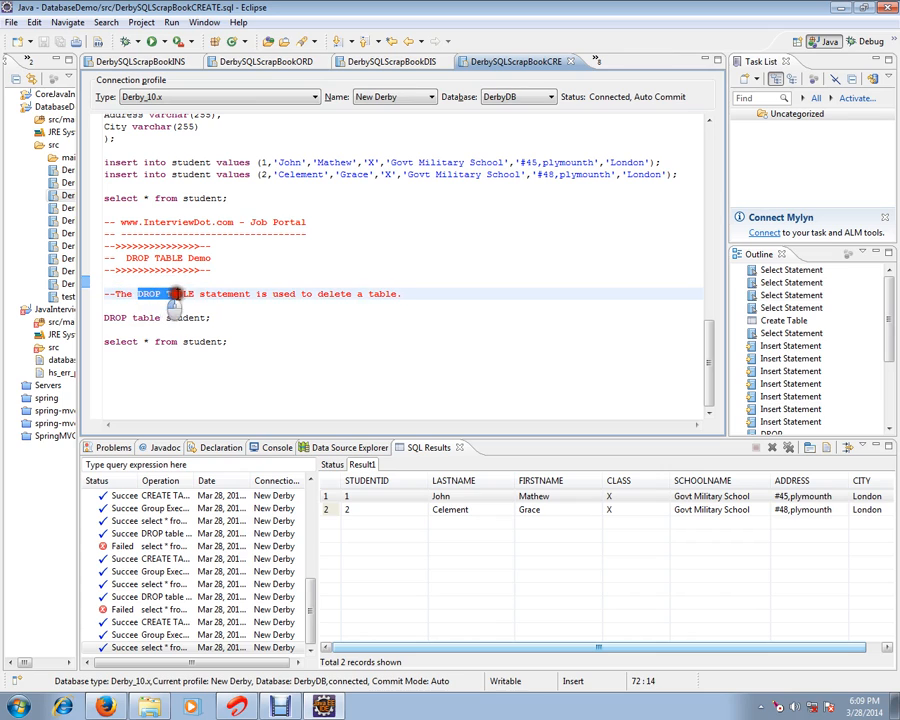
pyautogui.moveTo(148, 293); pyautogui.dragTo(385, 293)
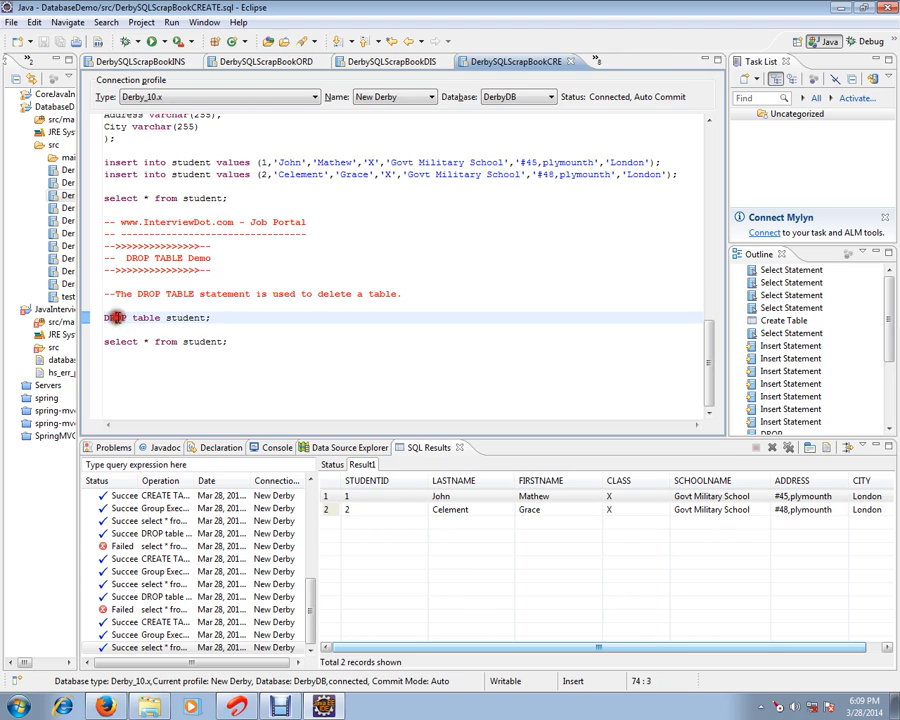
pyautogui.doubleClick(186, 317)
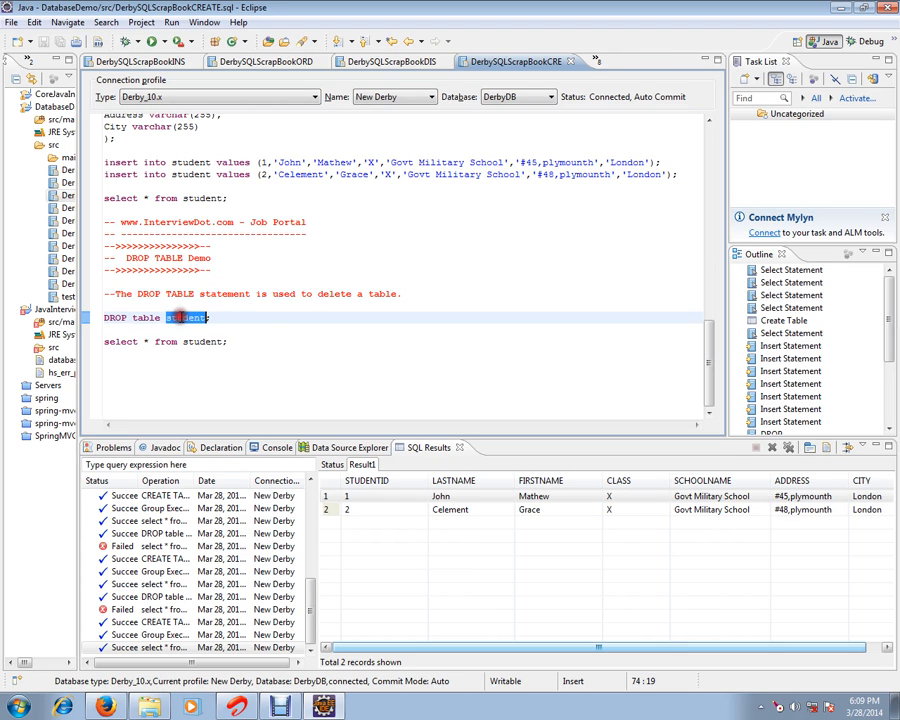
pyautogui.click(224, 318)
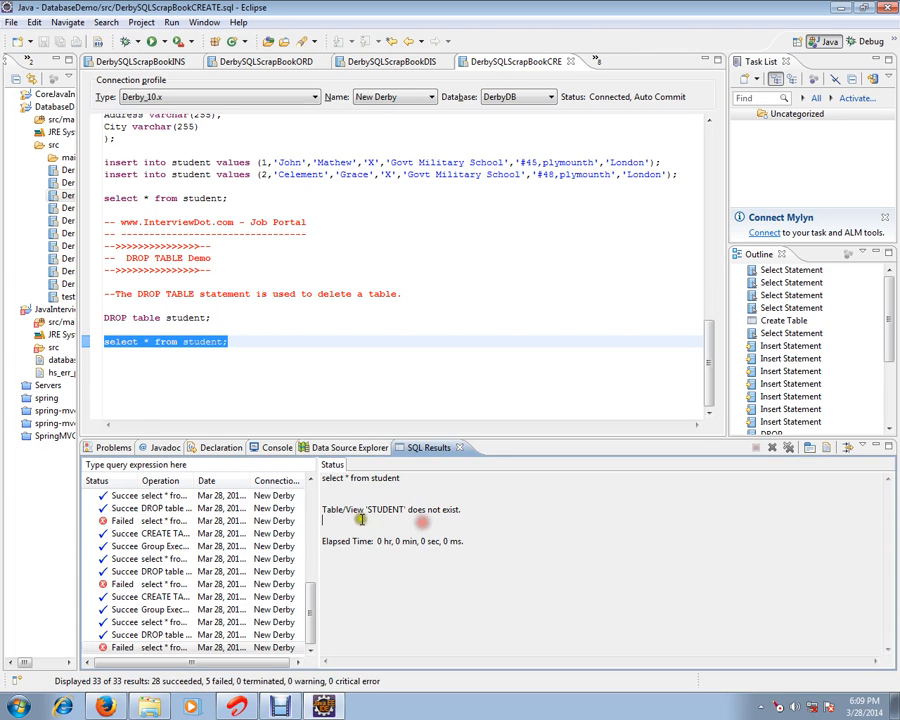
pyautogui.doubleClick(185, 317)
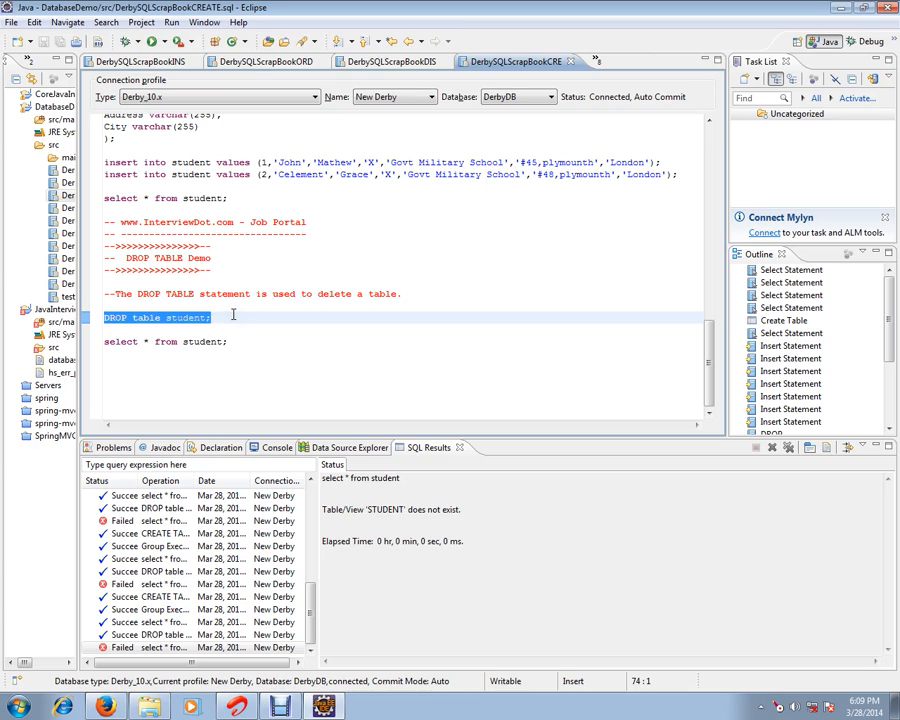
pyautogui.moveTo(228, 319)
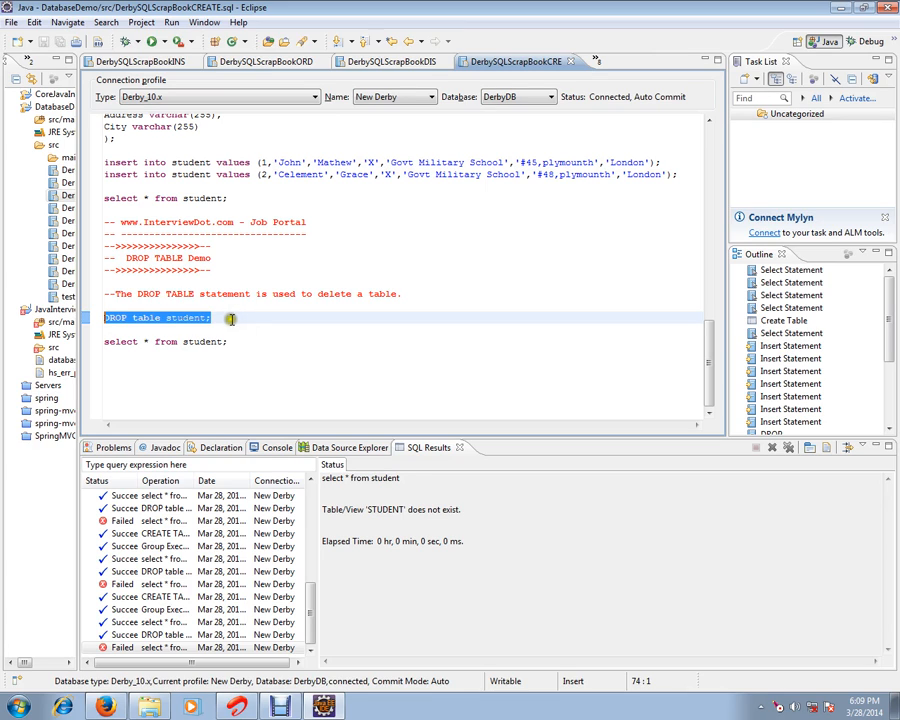